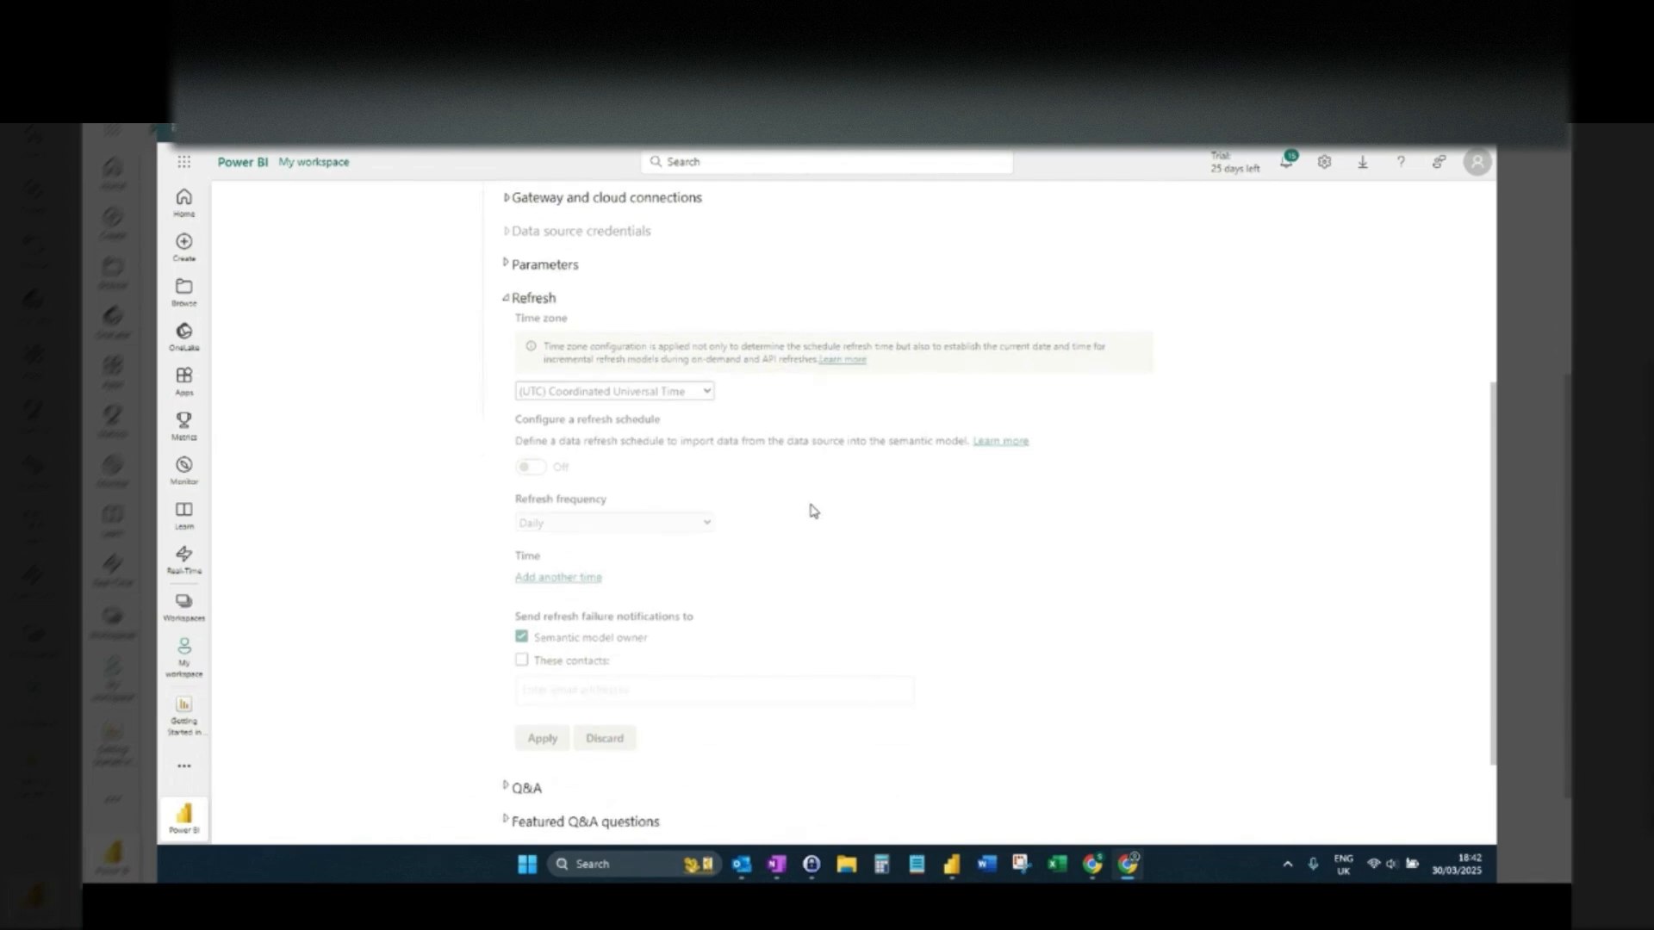
mouse_move(793, 526)
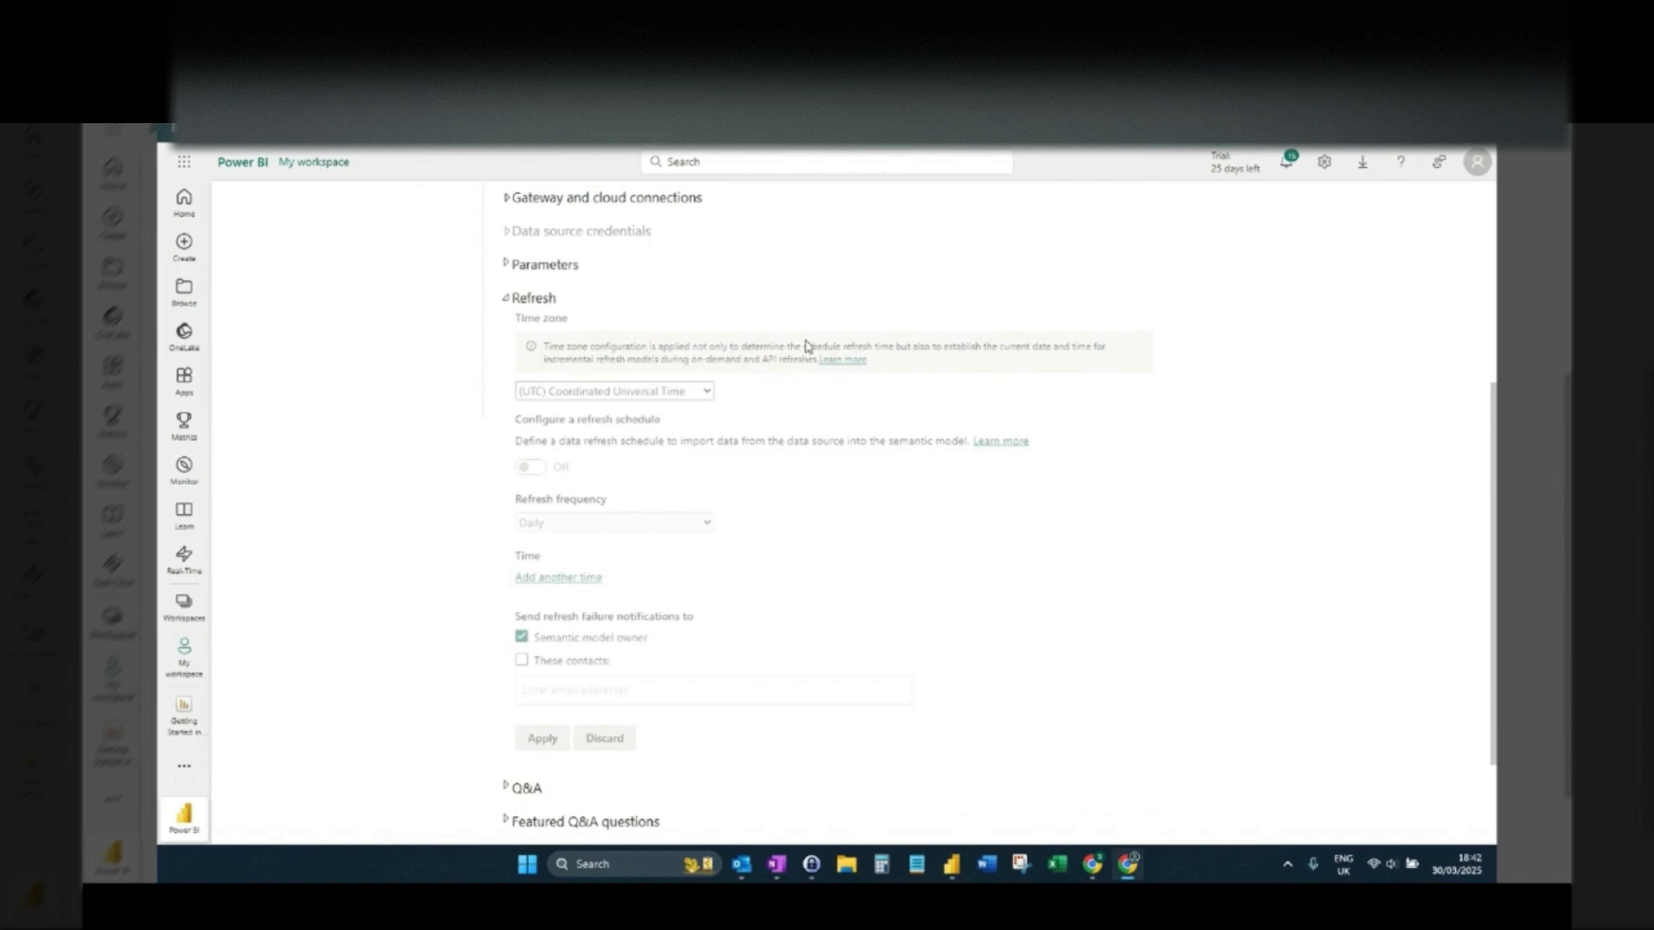
mouse_move(556, 351)
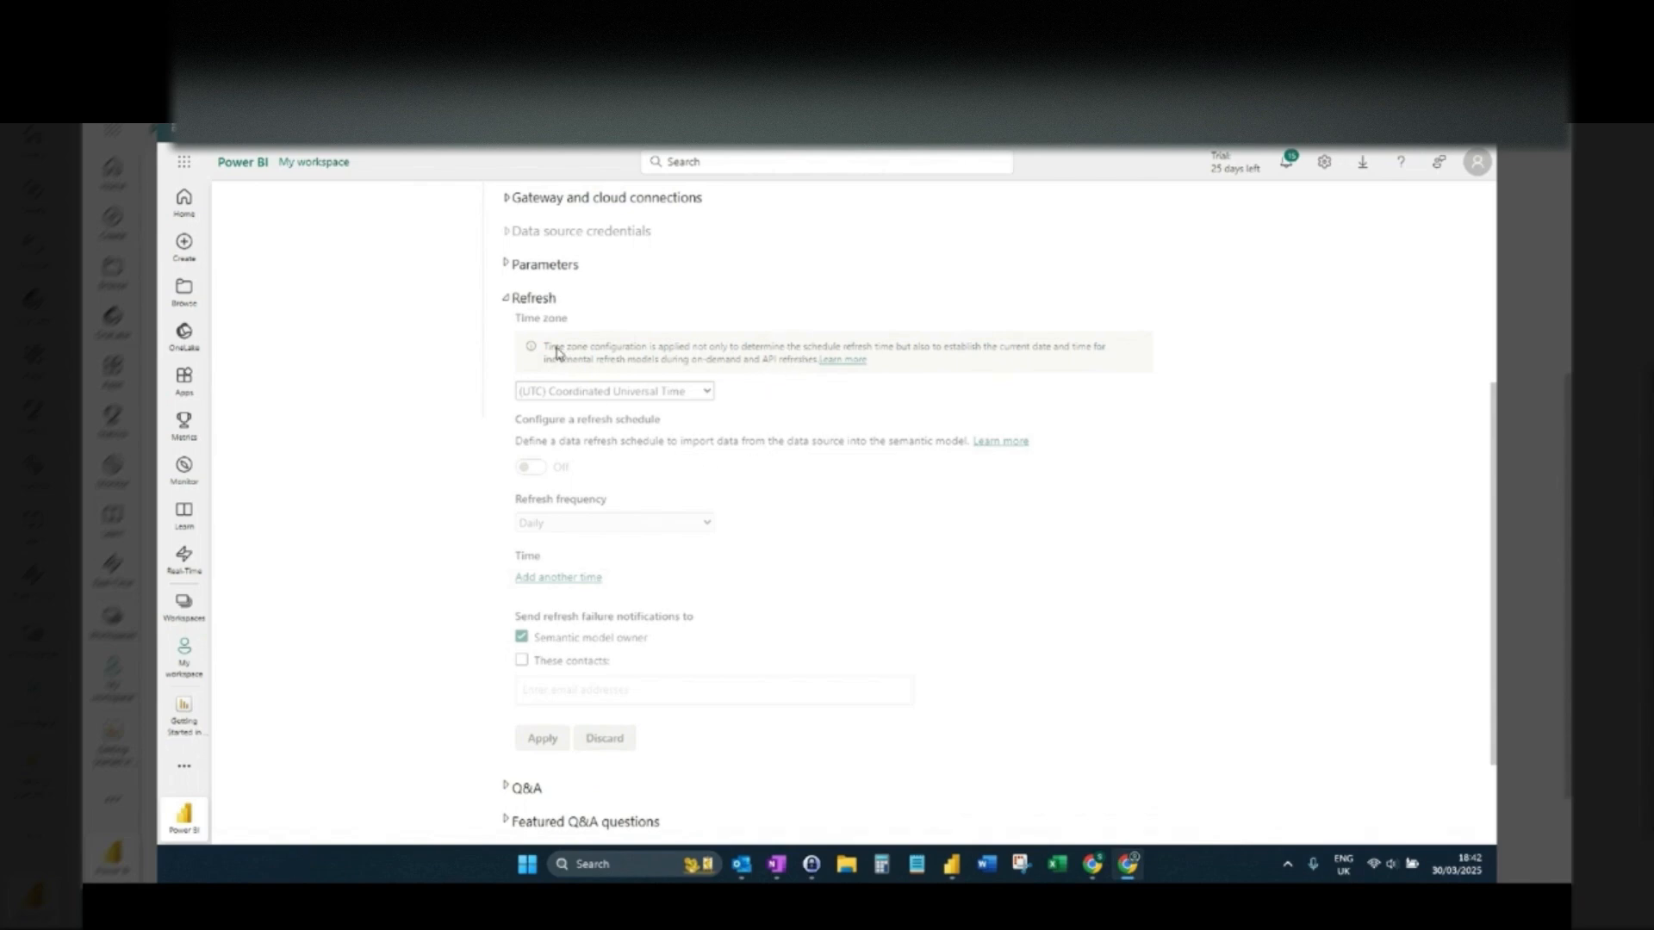
mouse_move(732, 495)
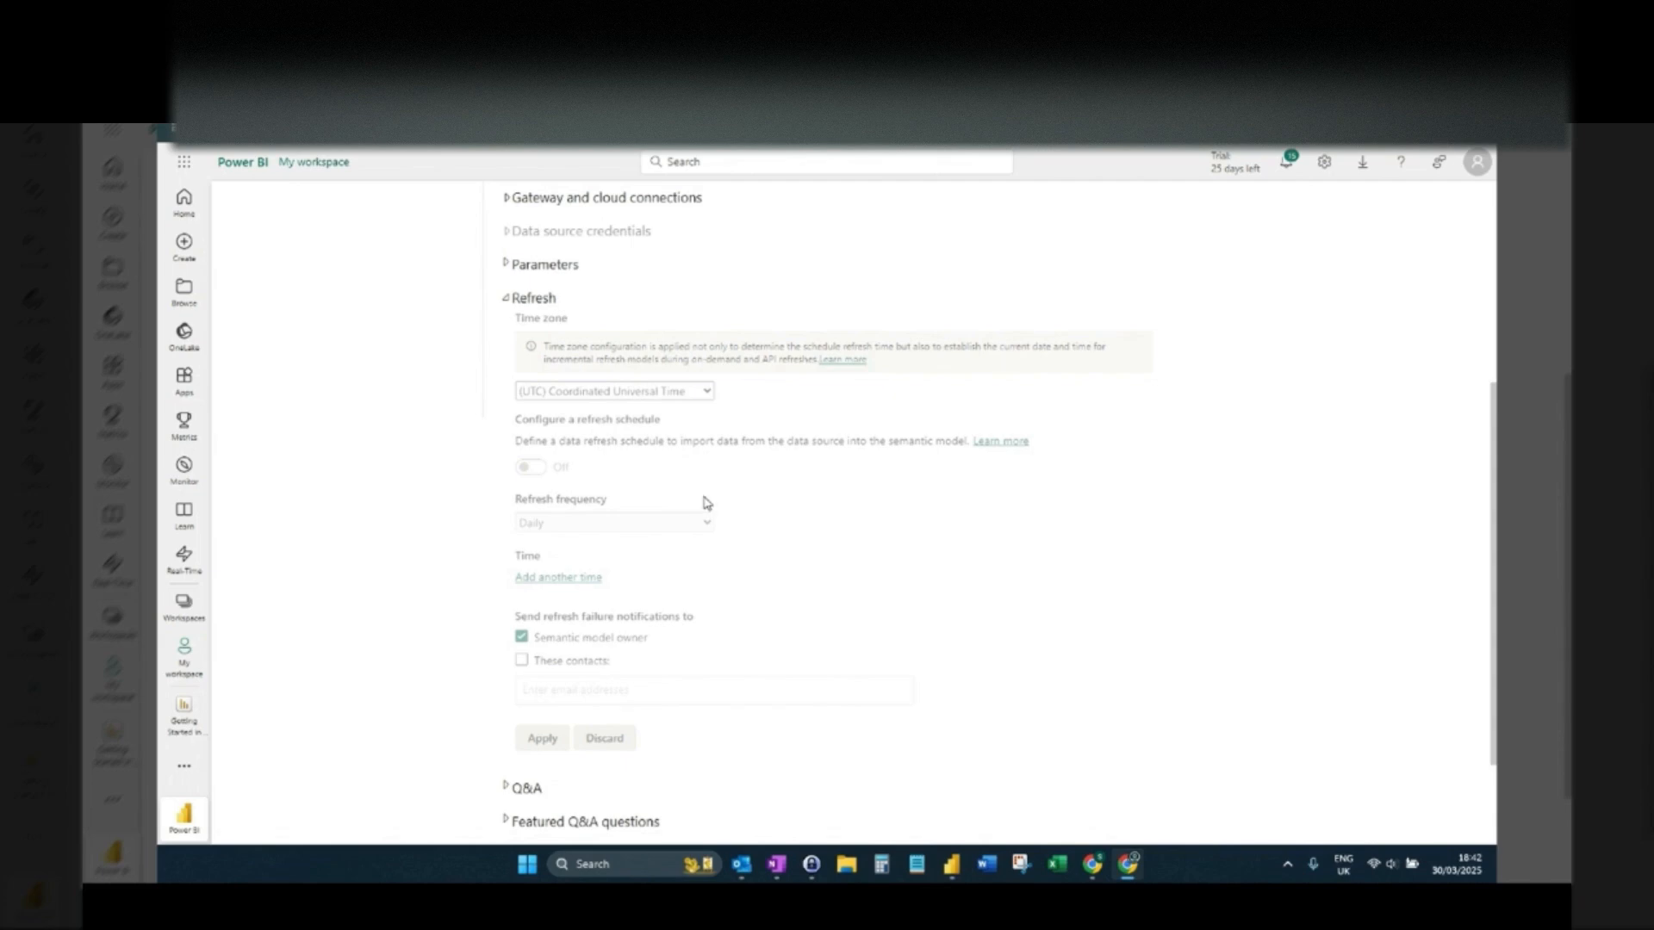
mouse_move(500, 317)
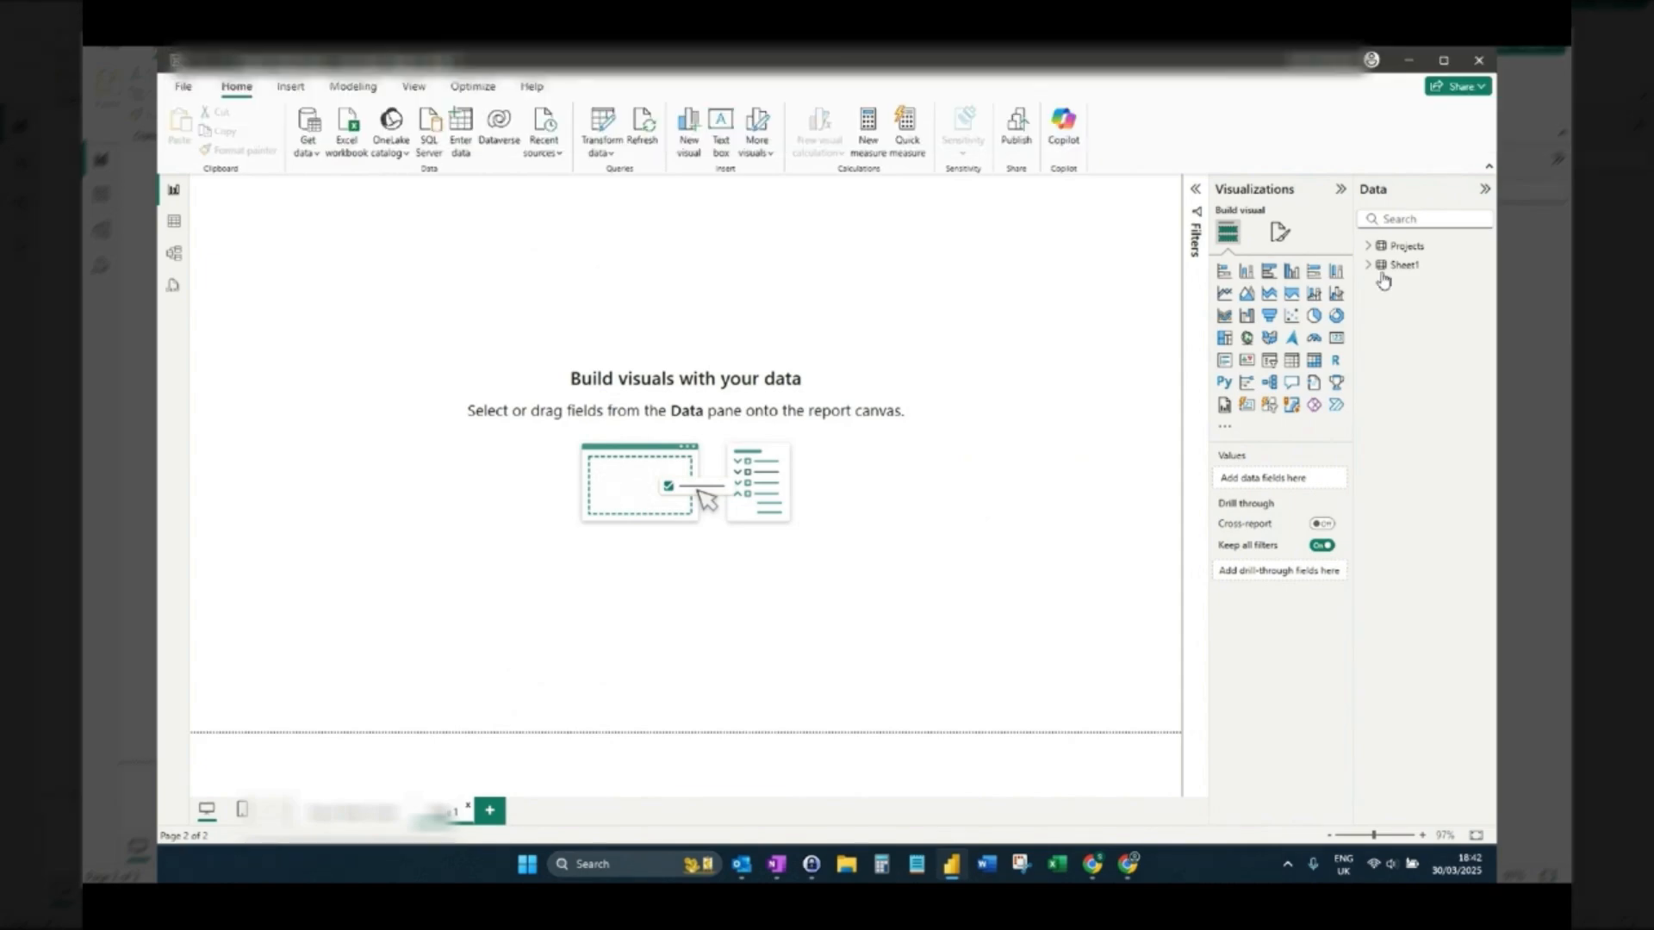
mouse_move(1400, 268)
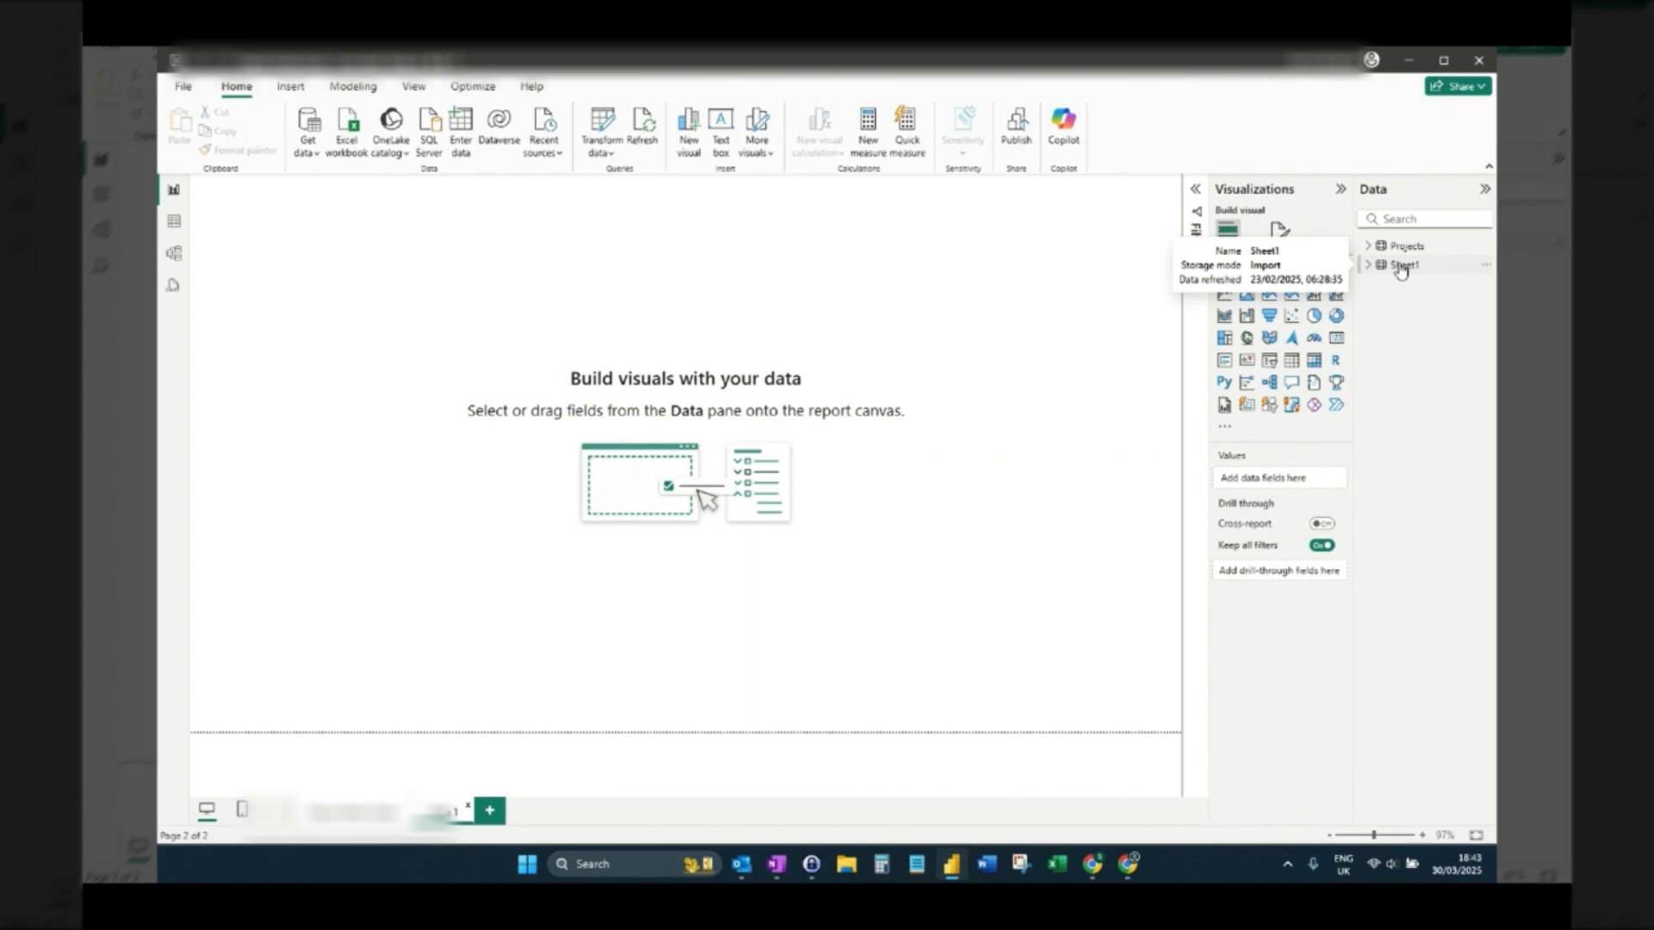
mouse_move(944, 443)
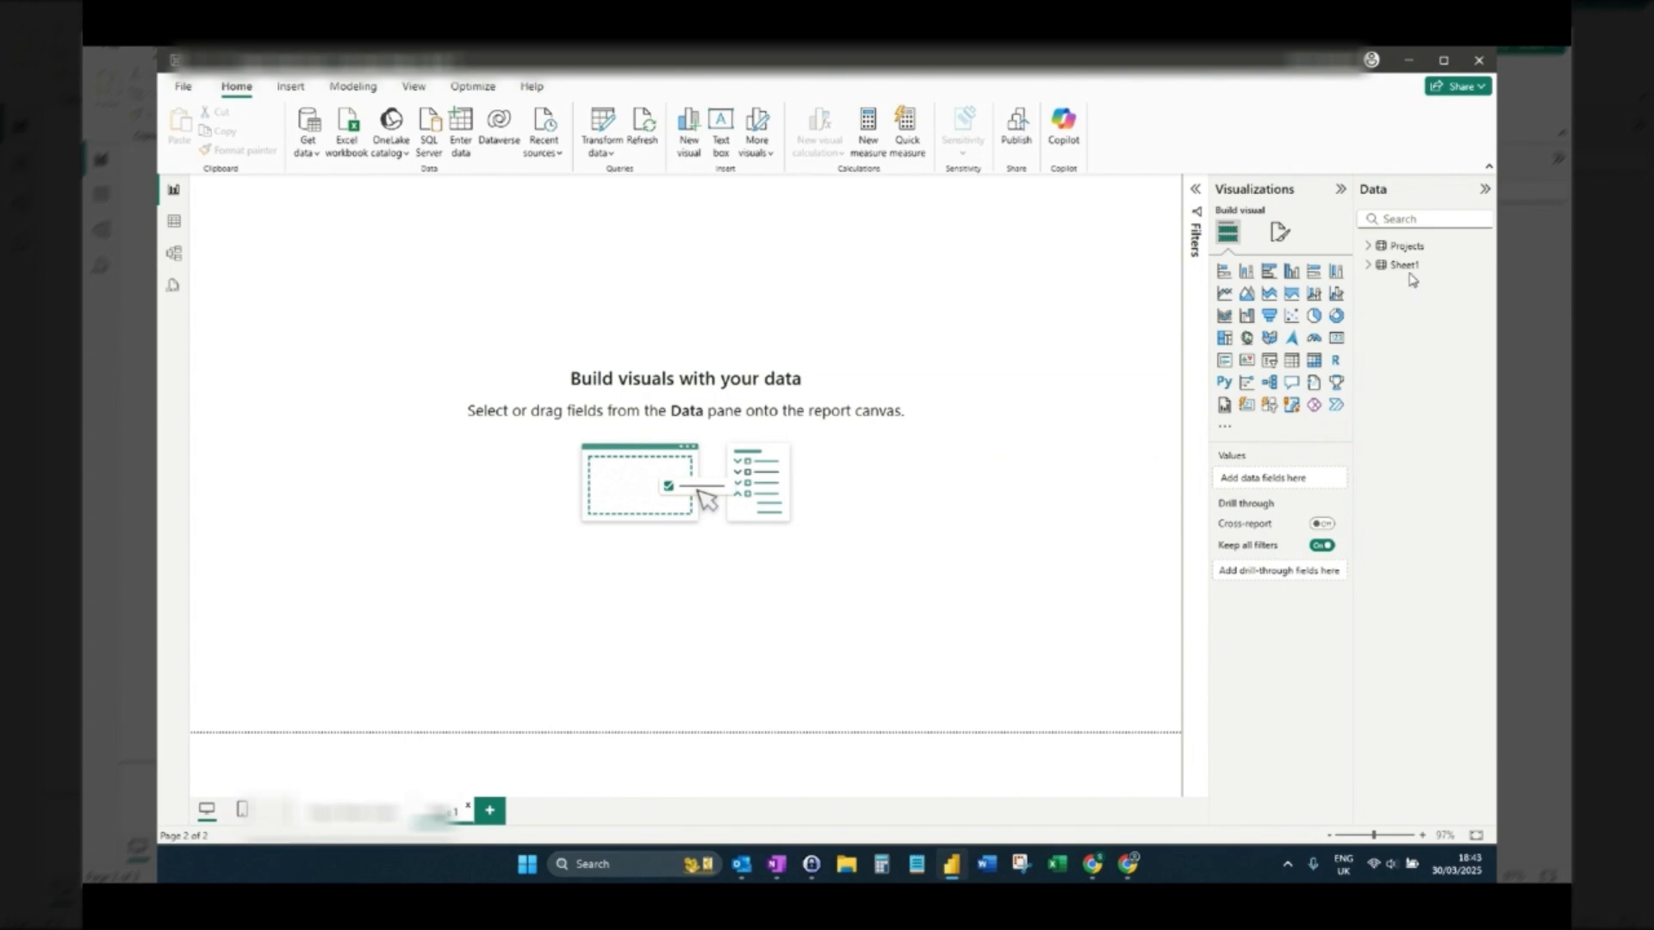
mouse_move(1412, 270)
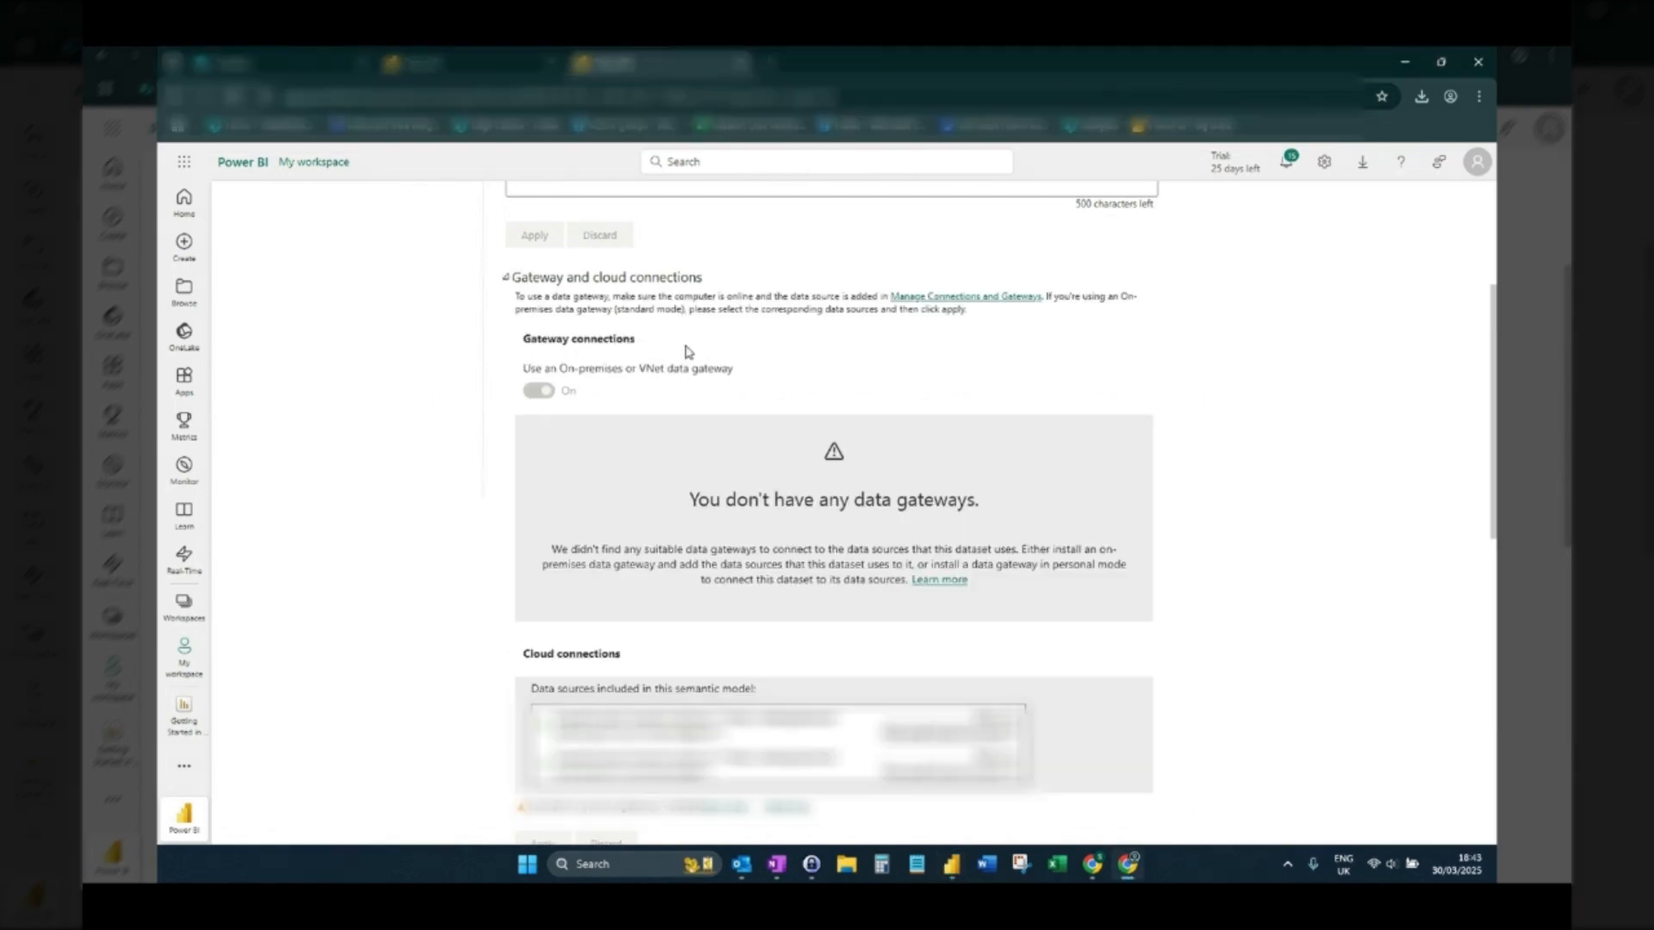
Delete the Sheet1 table from the model, leaving only Projects
left_click(504, 277)
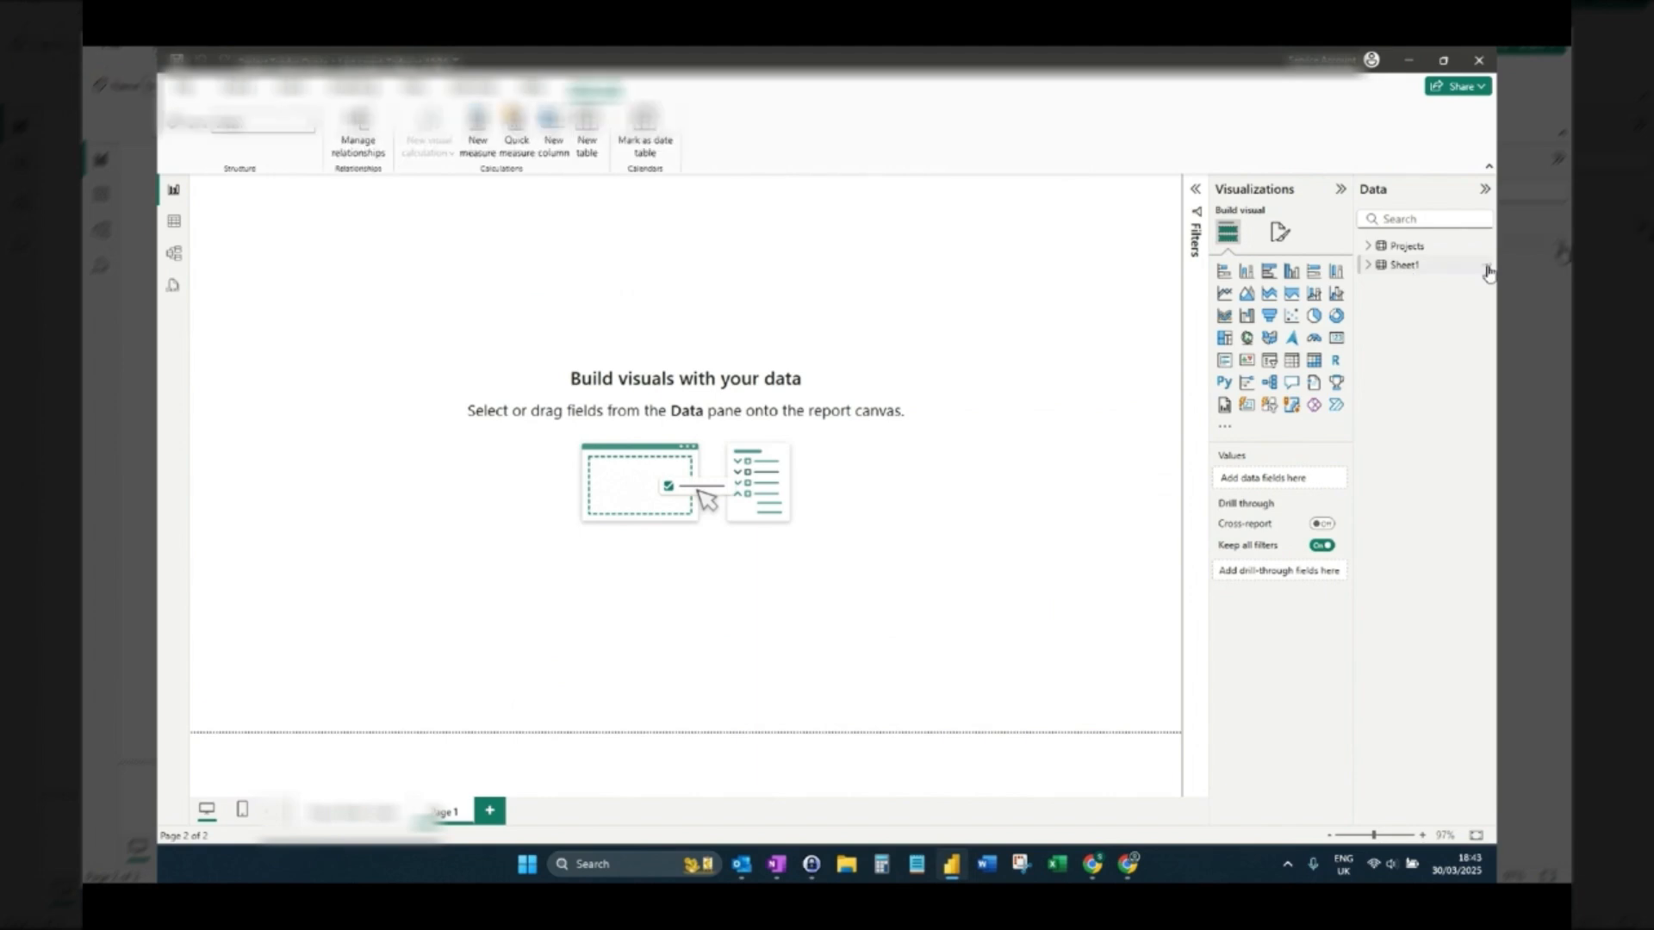
right_click(1401, 265)
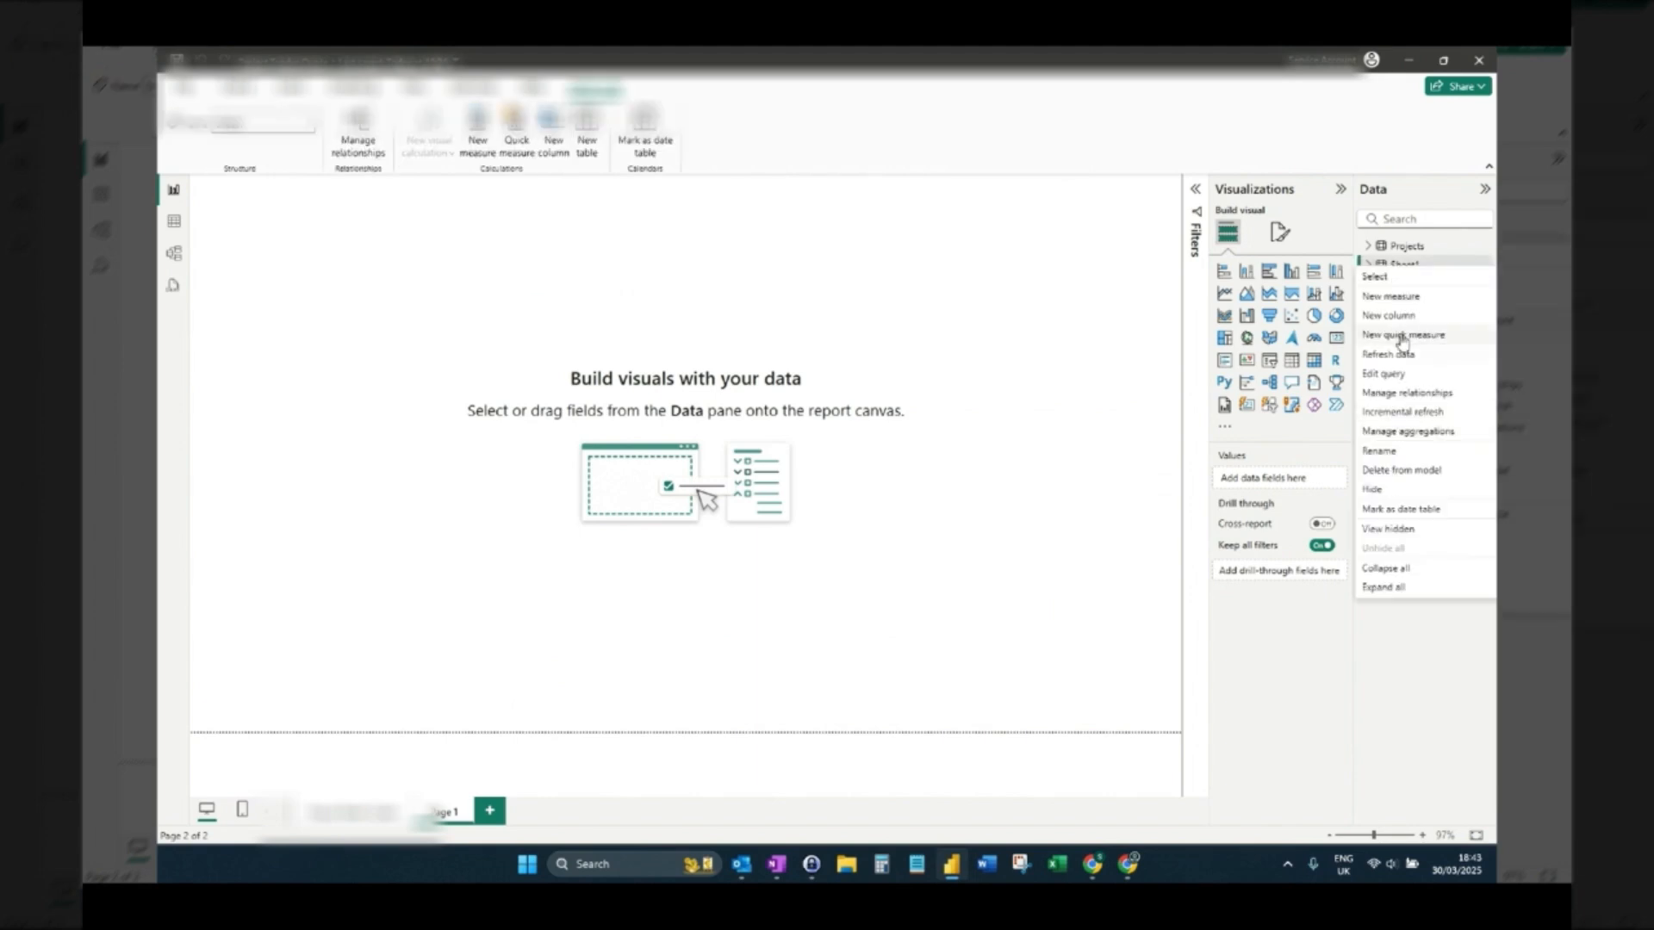
left_click(921, 494)
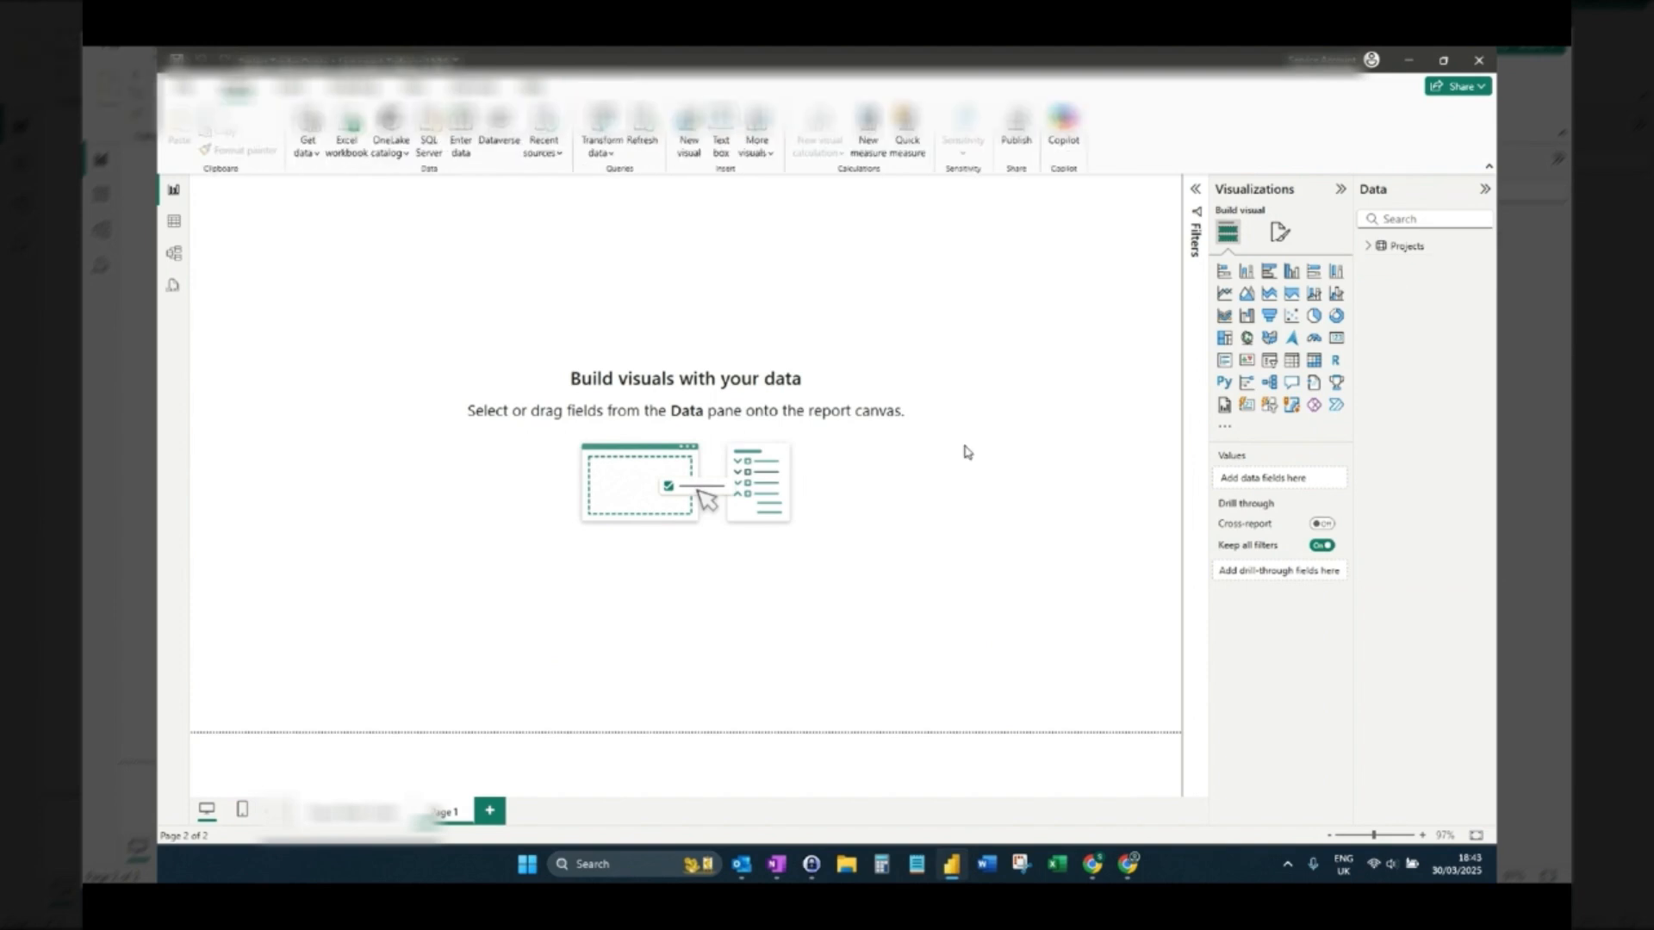
mouse_move(1142, 402)
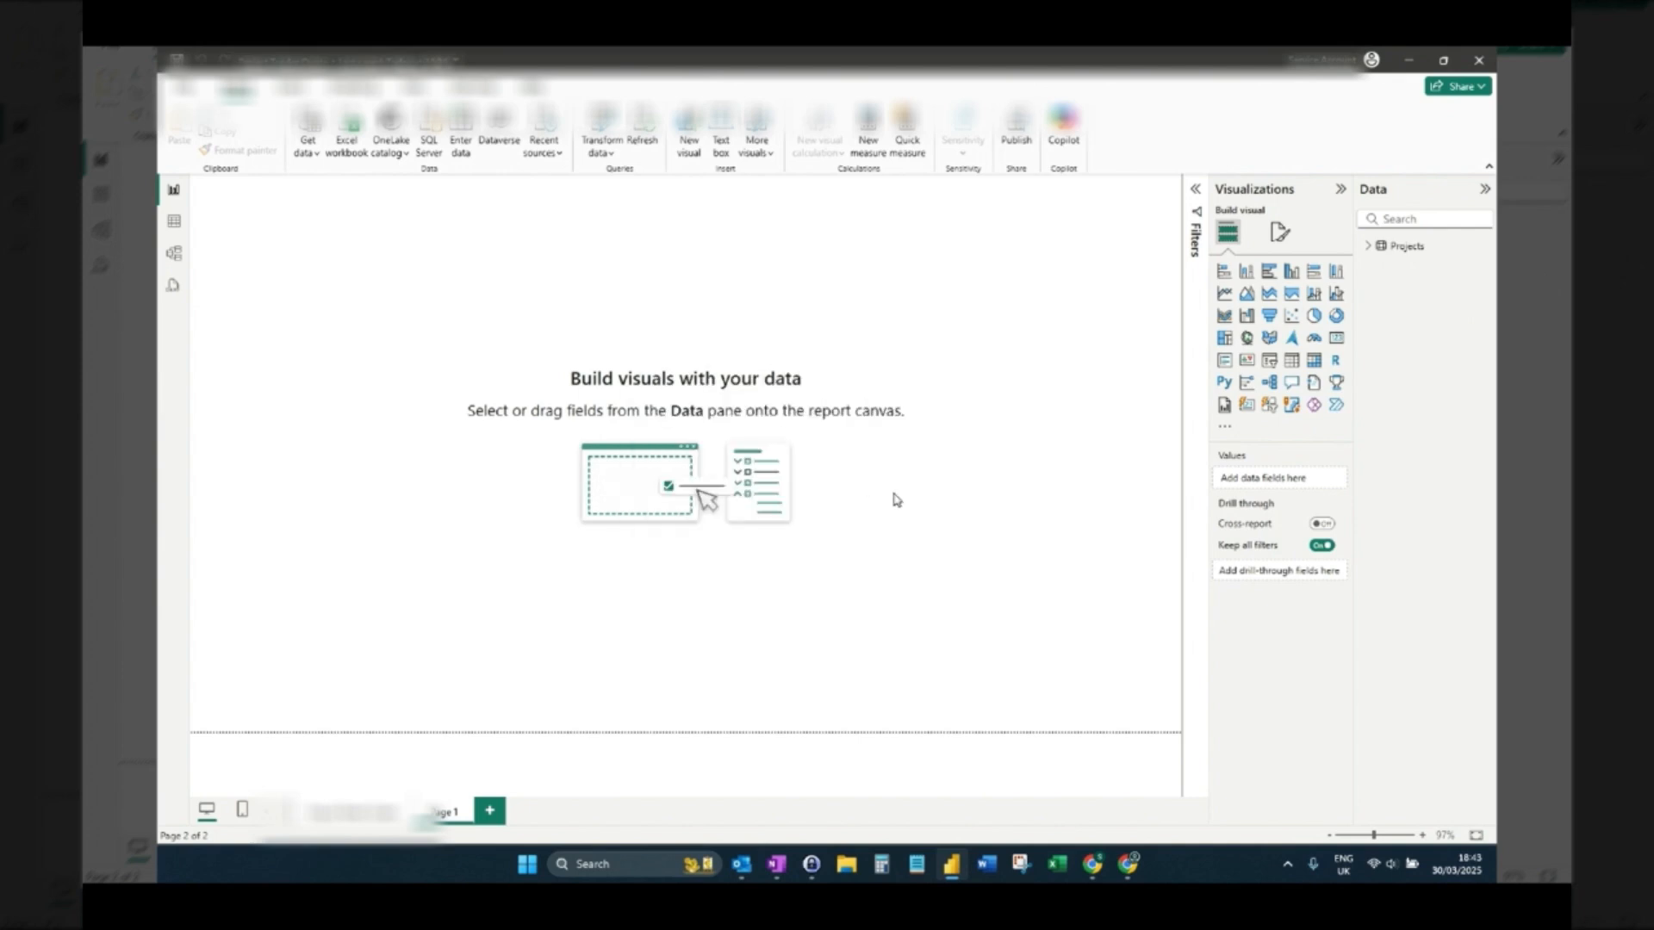
Publish the Projects Tender Quote report to My workspace
left_click(1016, 127)
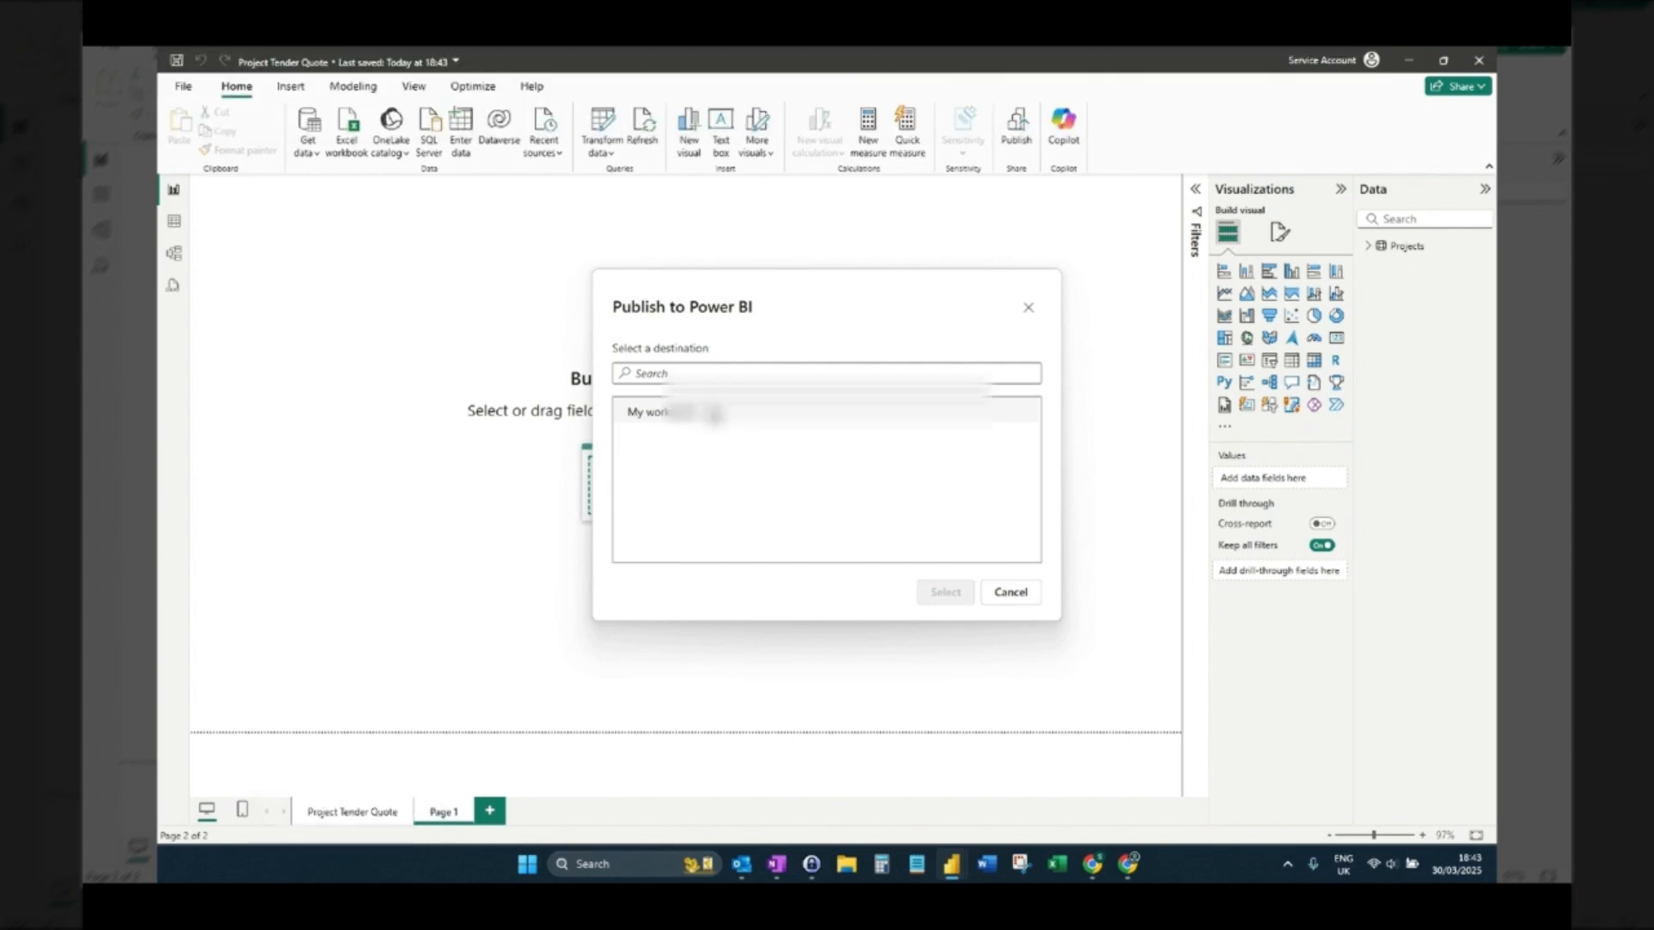
left_click(945, 592)
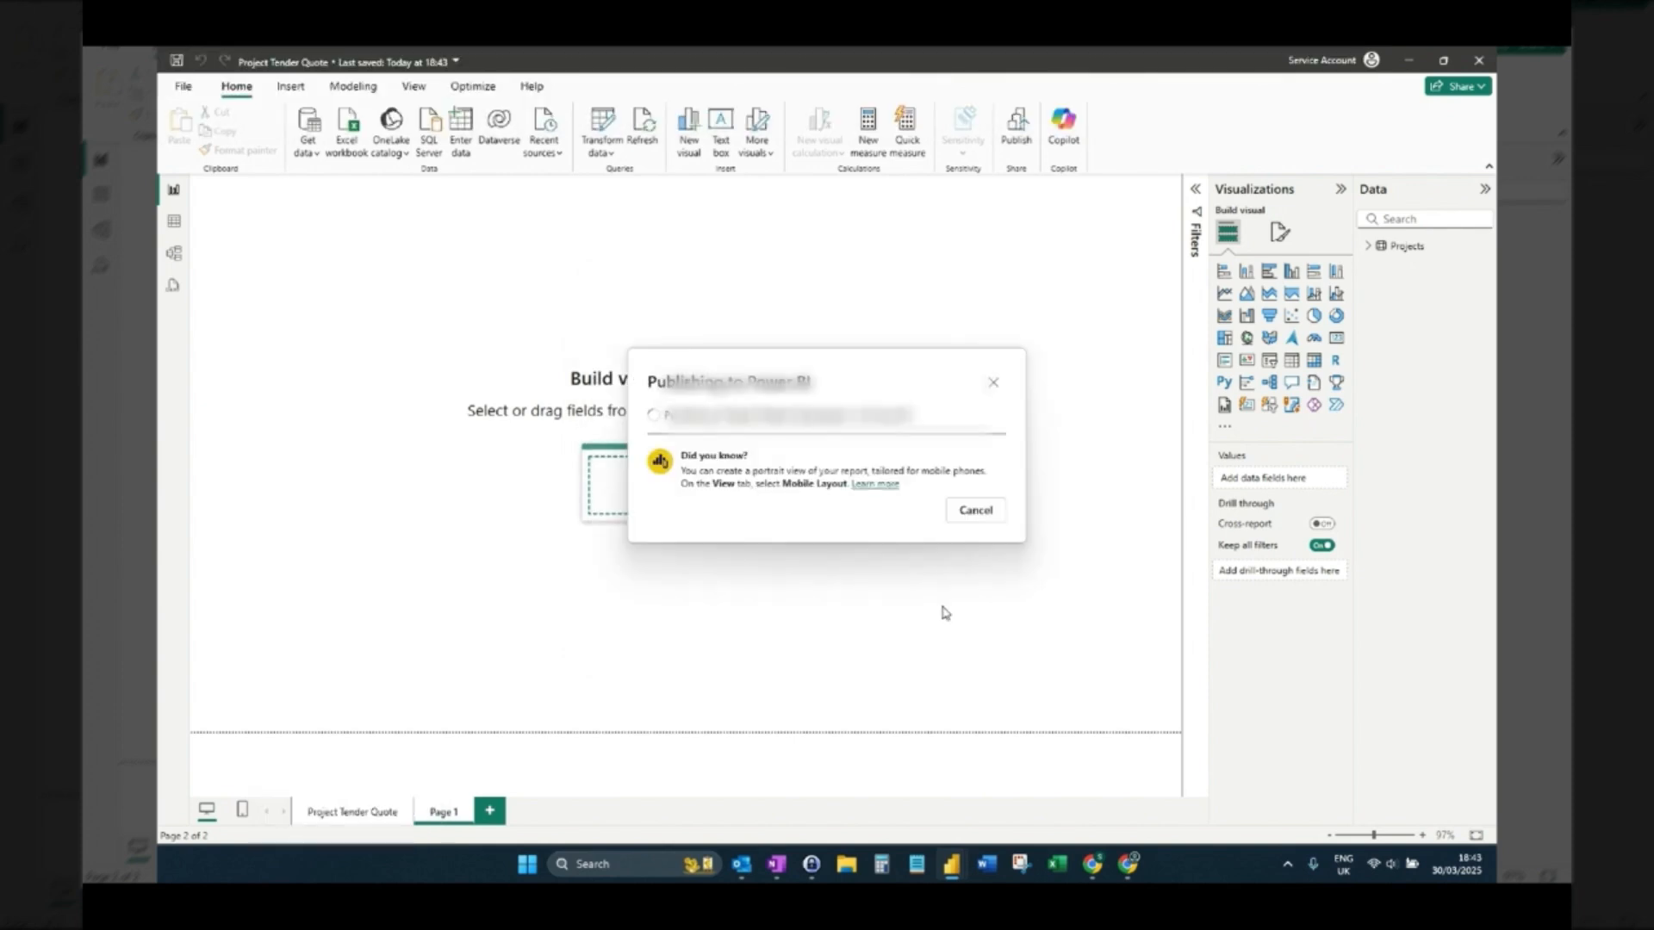
mouse_move(907, 562)
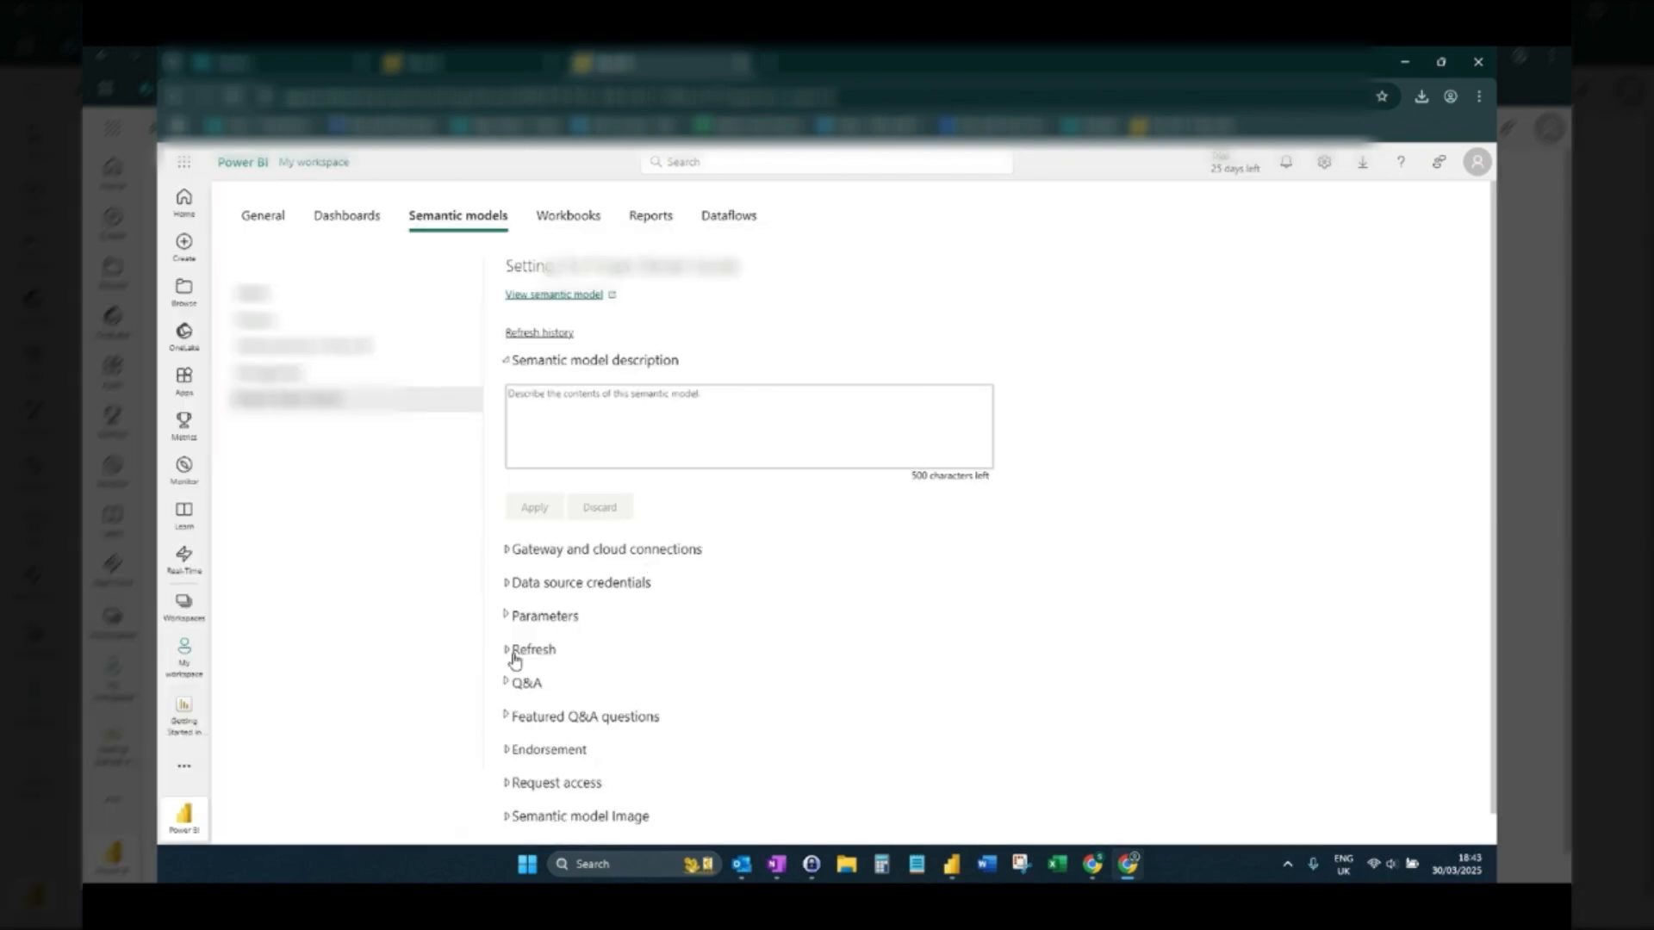
Switch on scheduled refresh for Project Tender Quote, daily, in Coordinated Universal Time
left_click(532, 650)
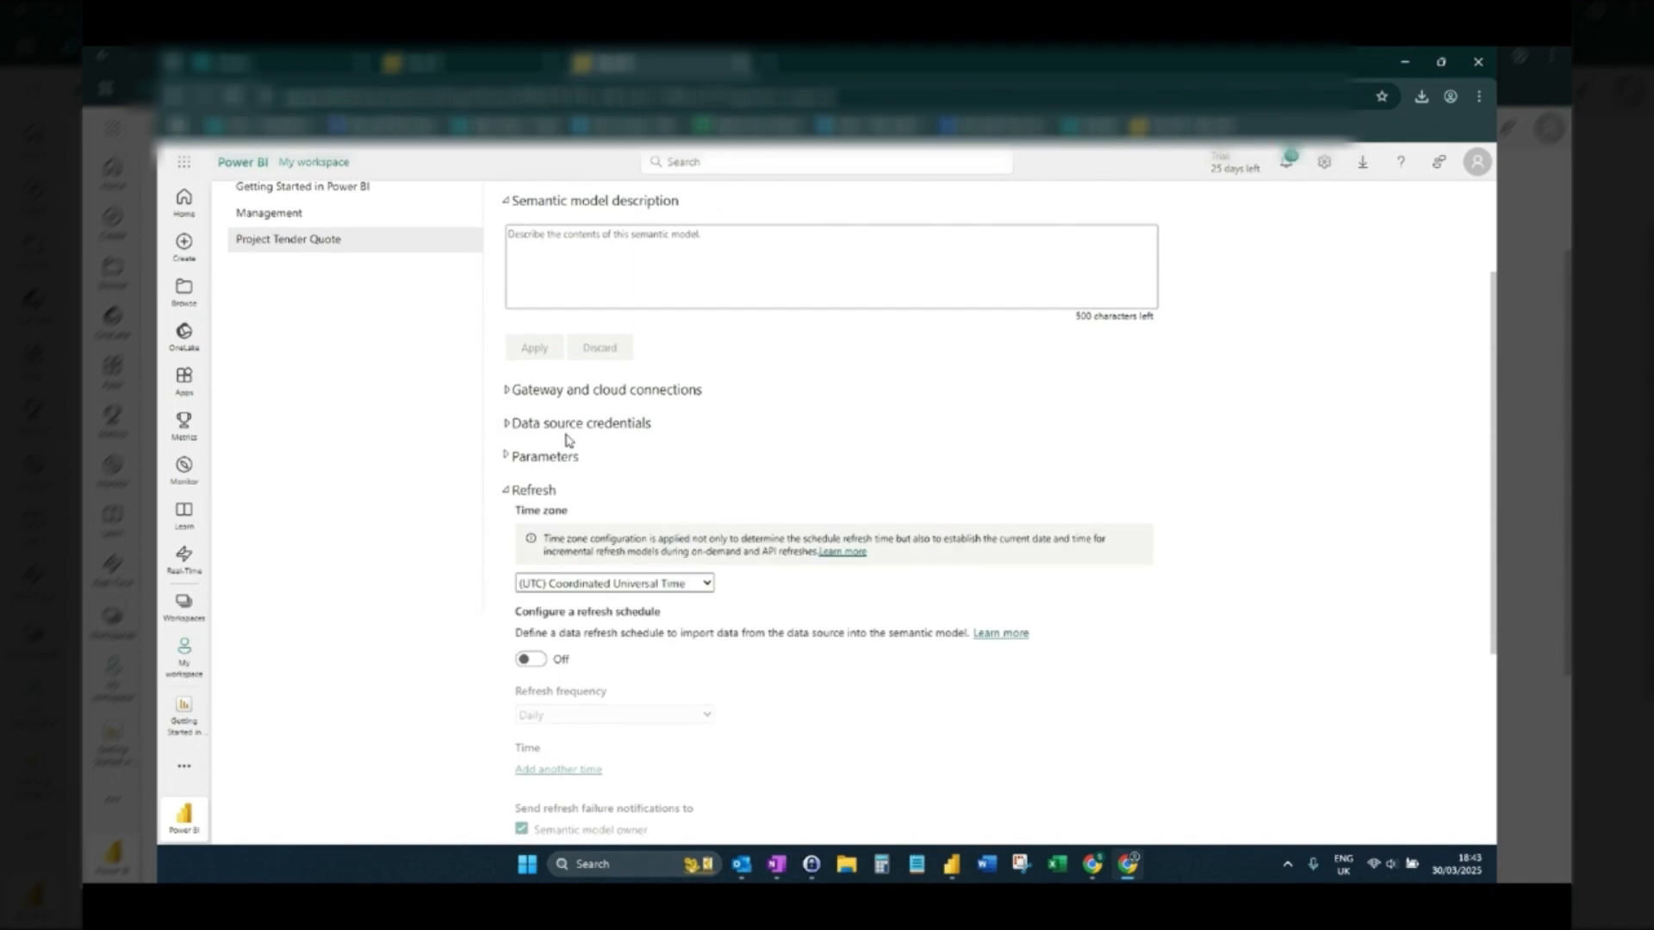
left_click(530, 659)
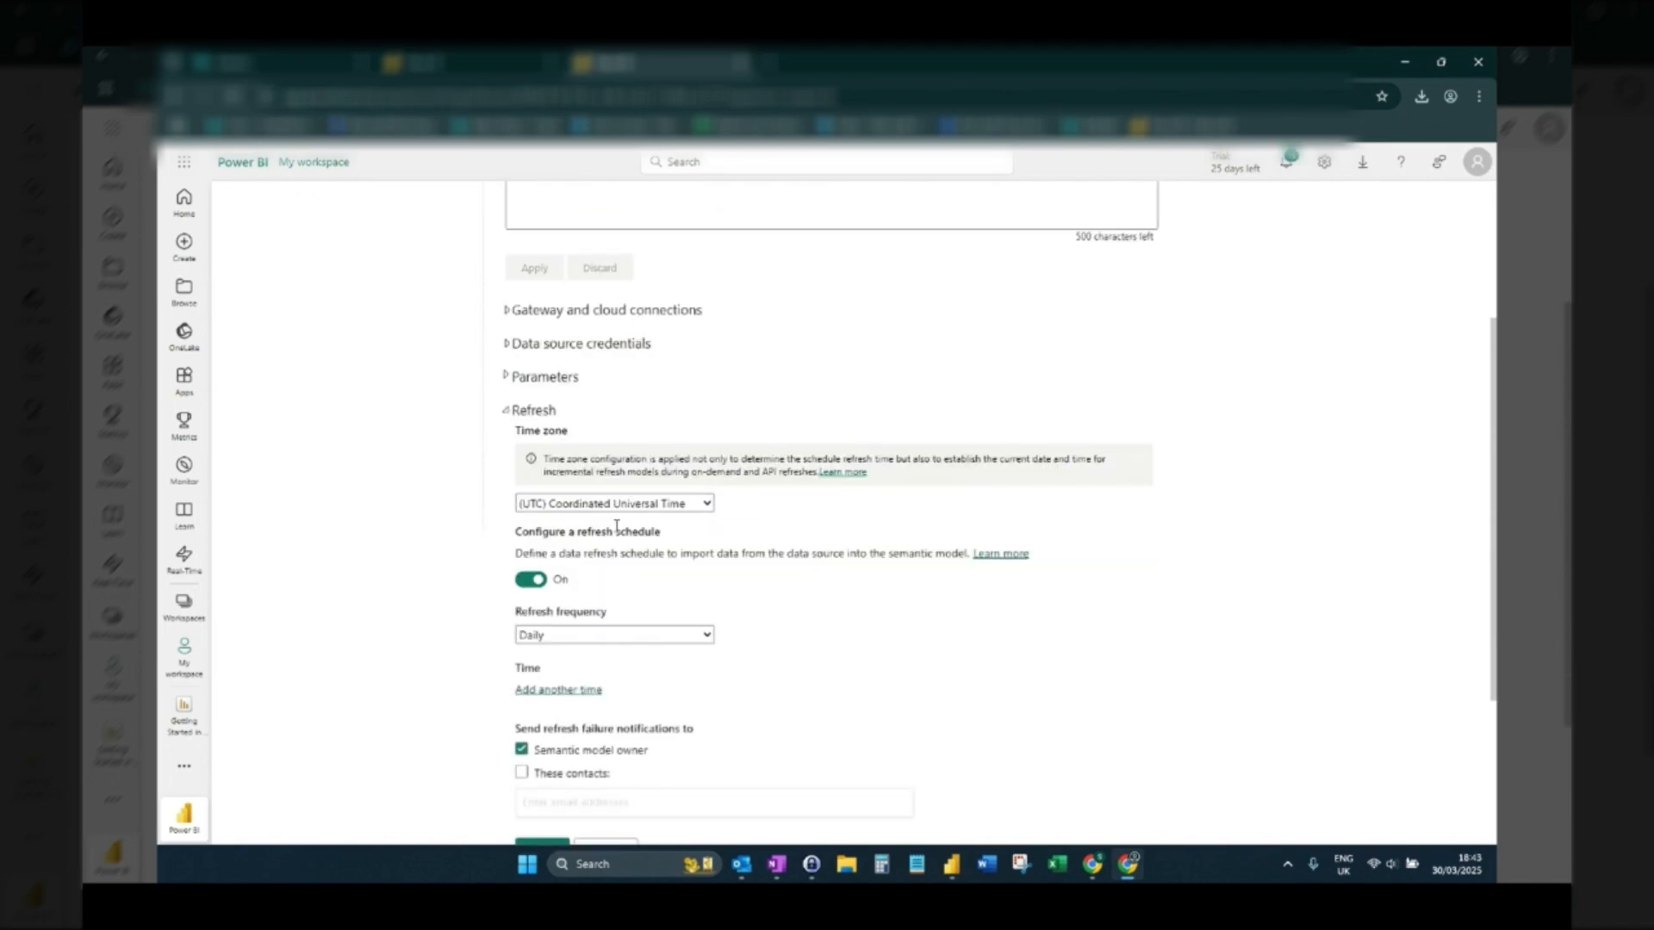
left_click(611, 503)
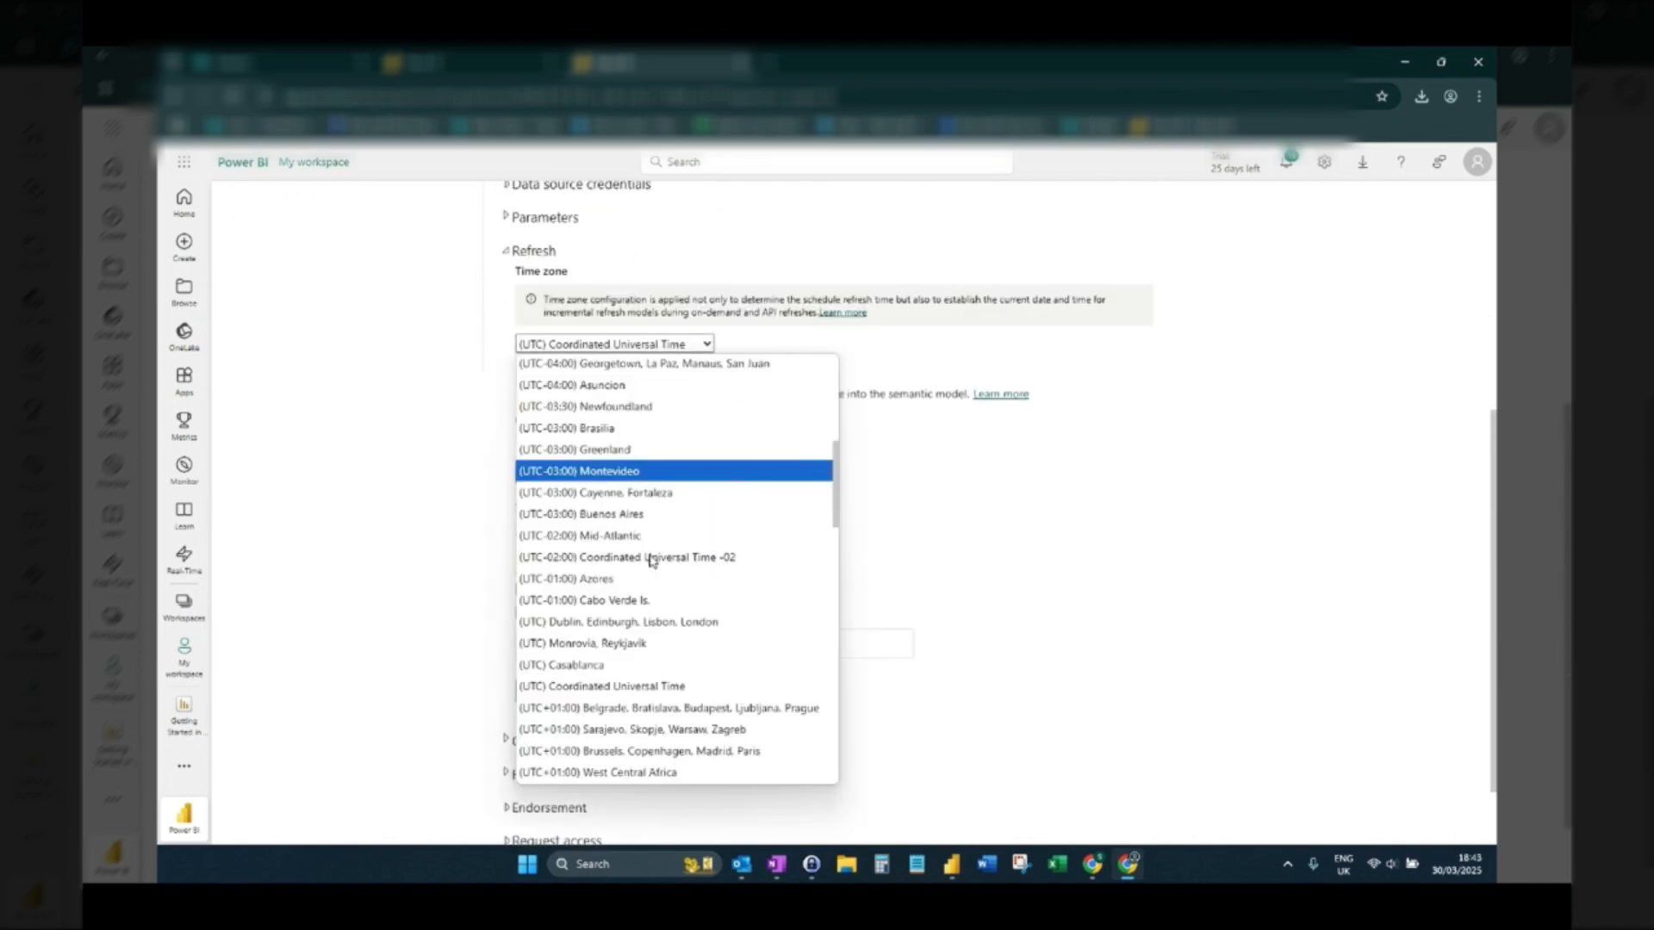
left_click(604, 685)
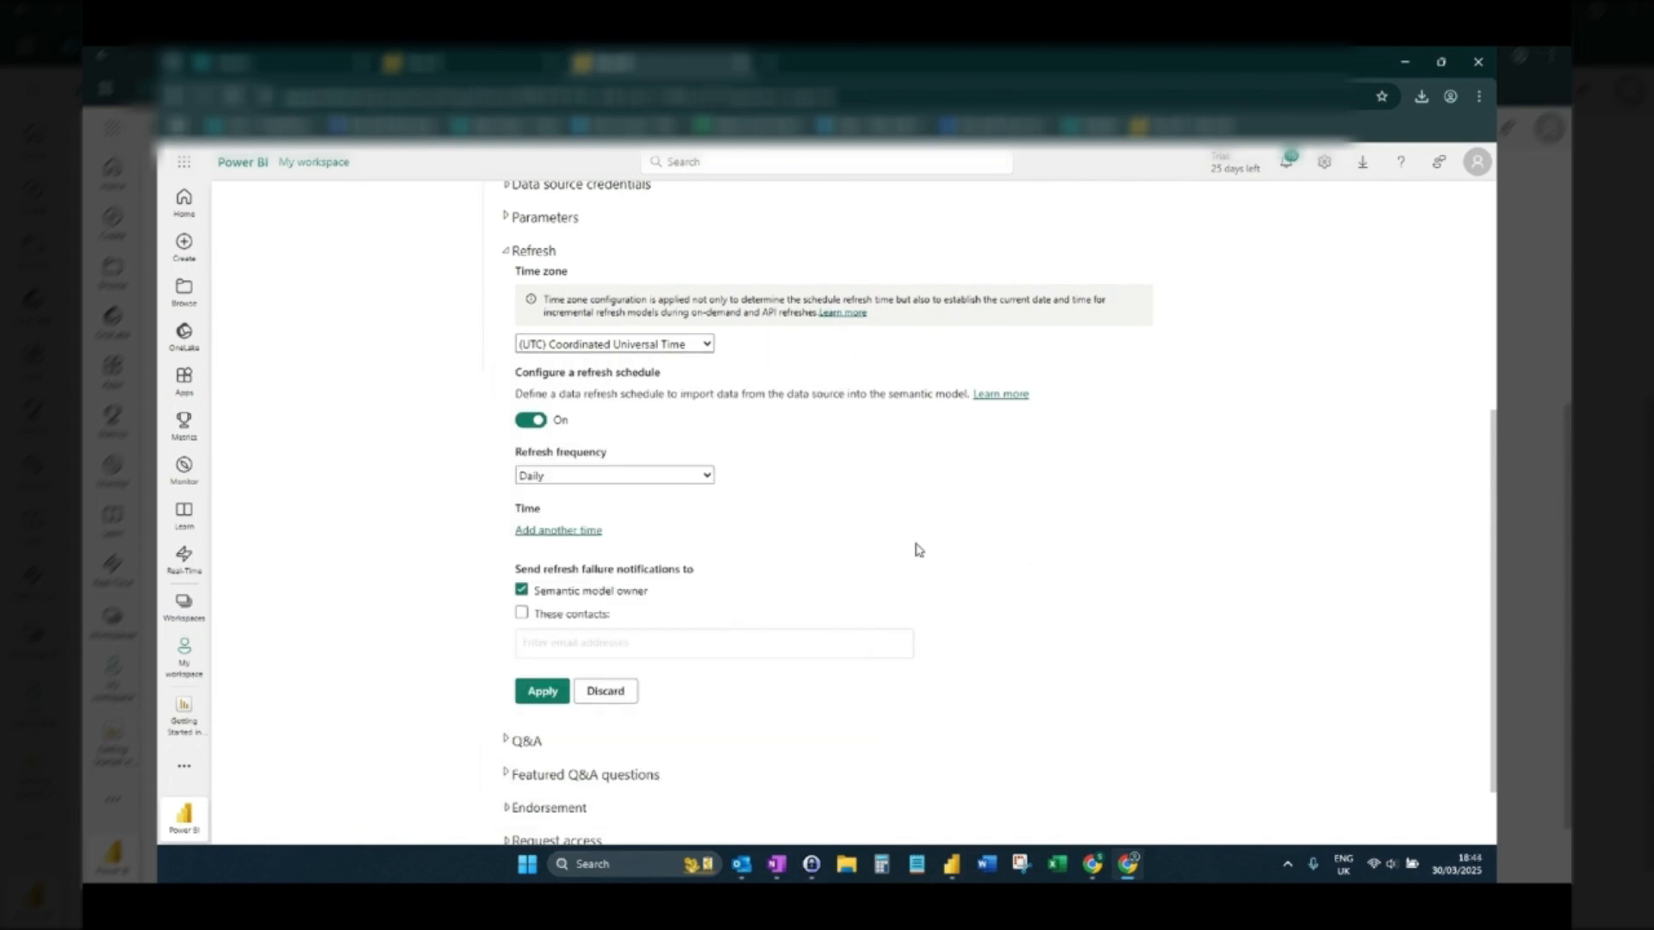
mouse_move(1066, 730)
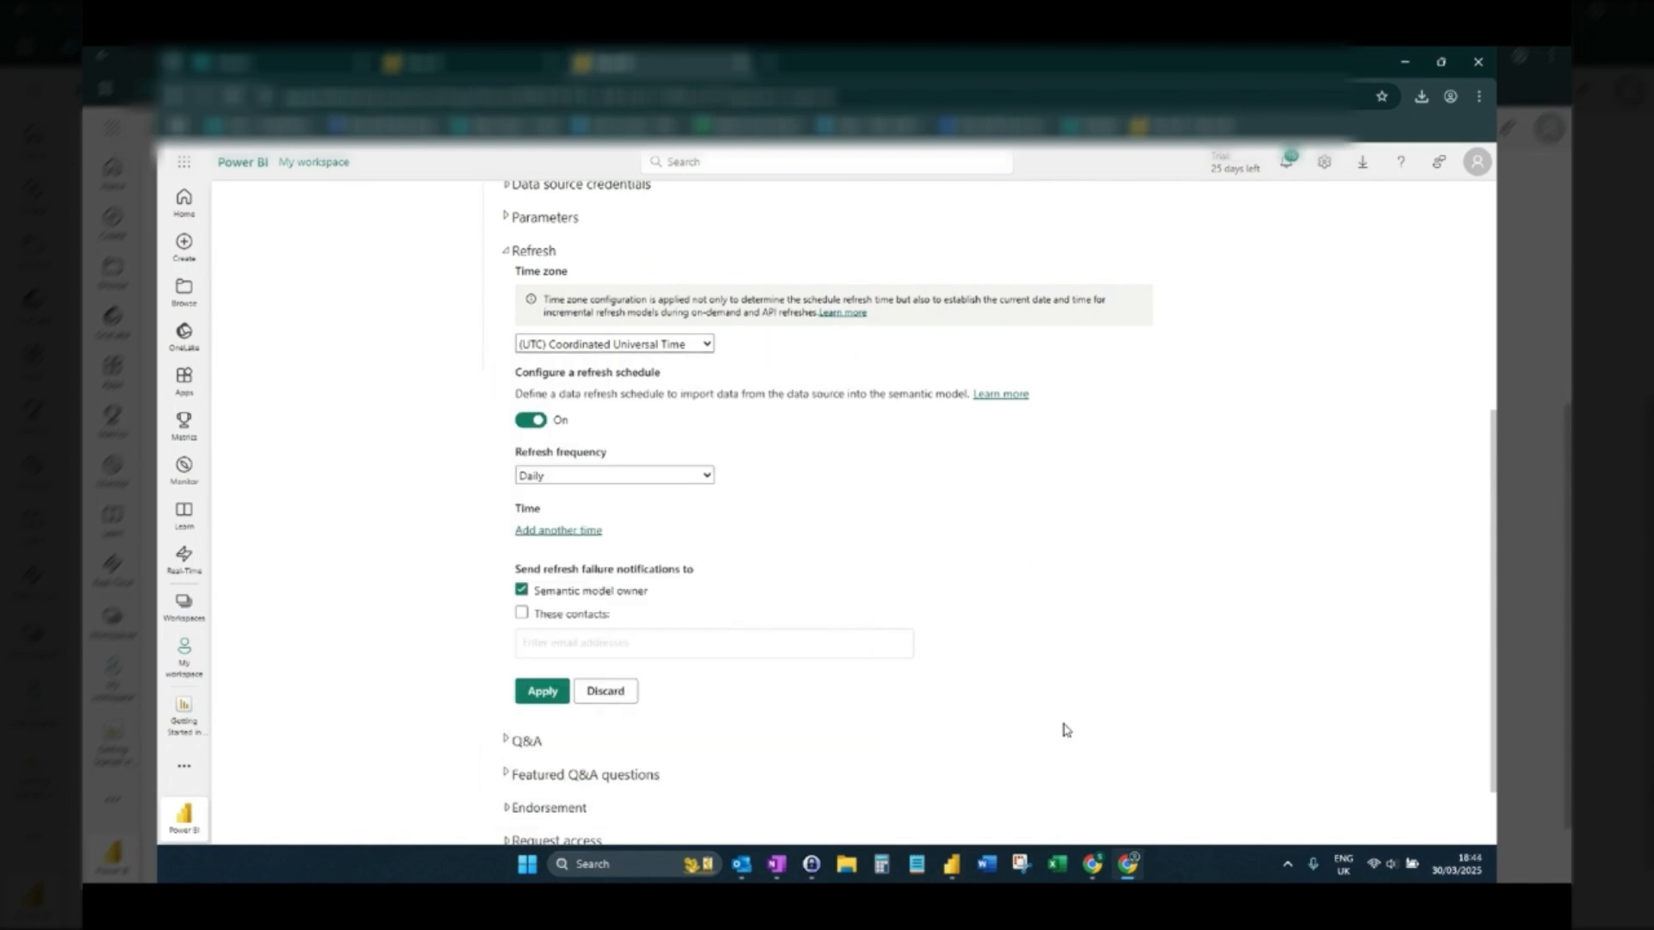